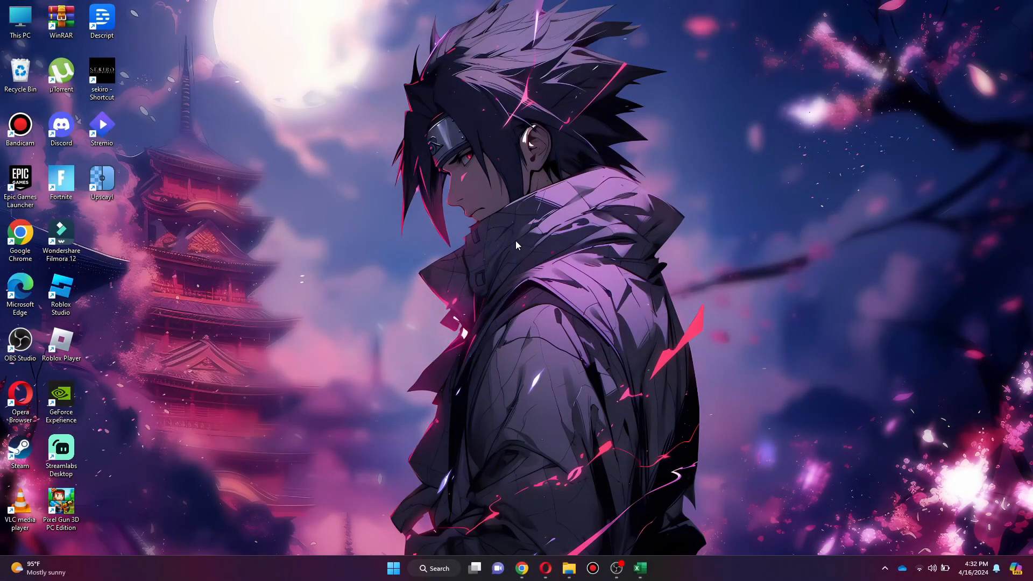
{"action": "mouse_move", "coordinate": [531, 312]}
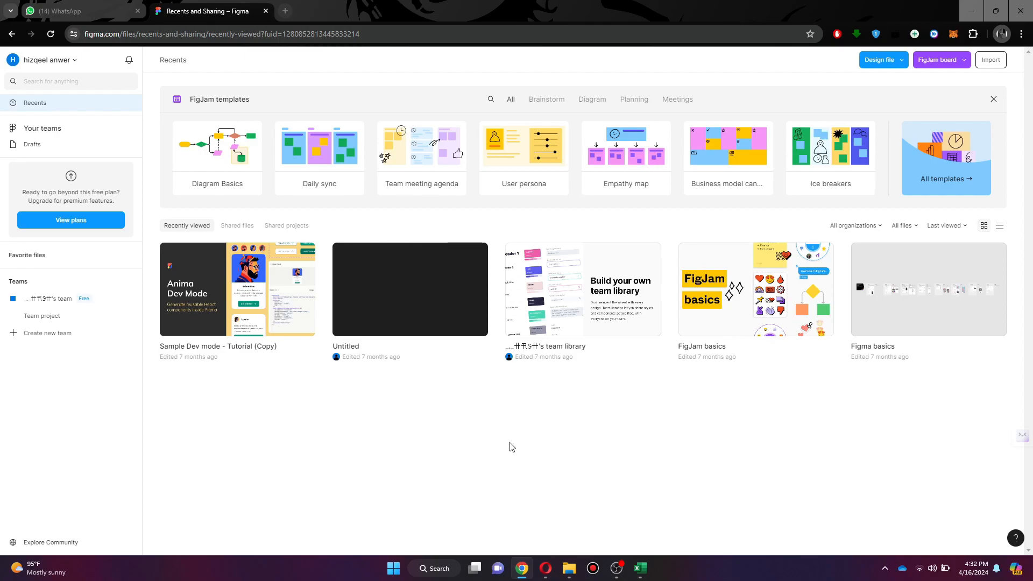
Open the Sample Dev mode - Tutorial (Copy) file and reveal the Plugins menu
{"action": "double_click", "coordinate": [237, 289]}
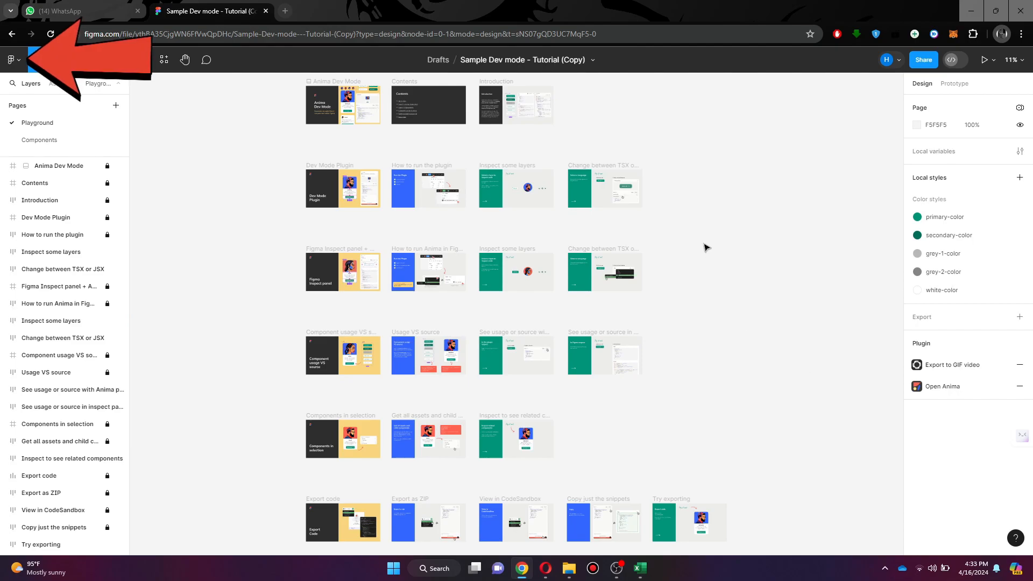
{"action": "left_click", "coordinate": [13, 60]}
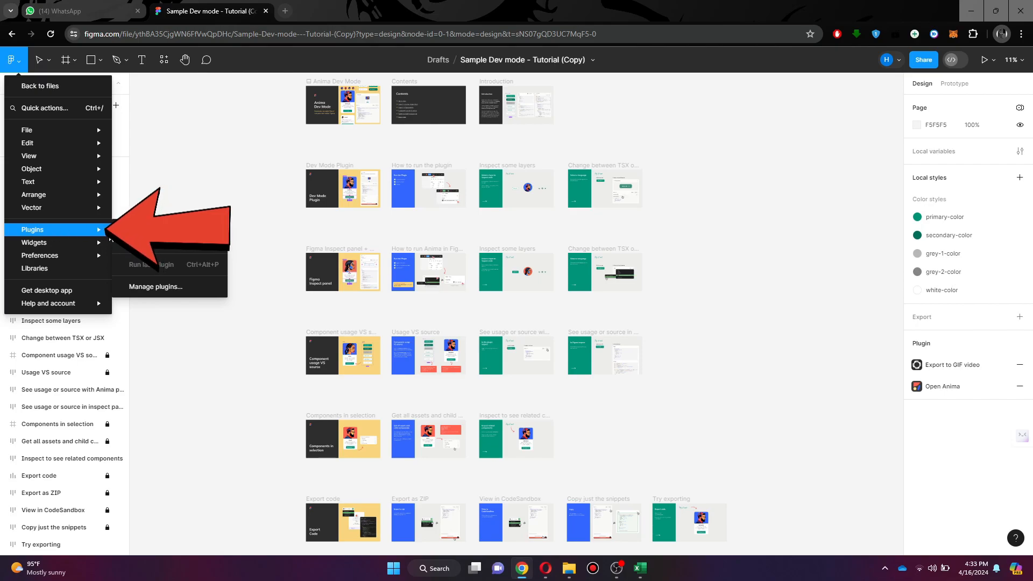
Search the plugin browser for 'export video' via the canvas Plugins > Manage plugins menu
{"action": "right_click", "coordinate": [701, 263]}
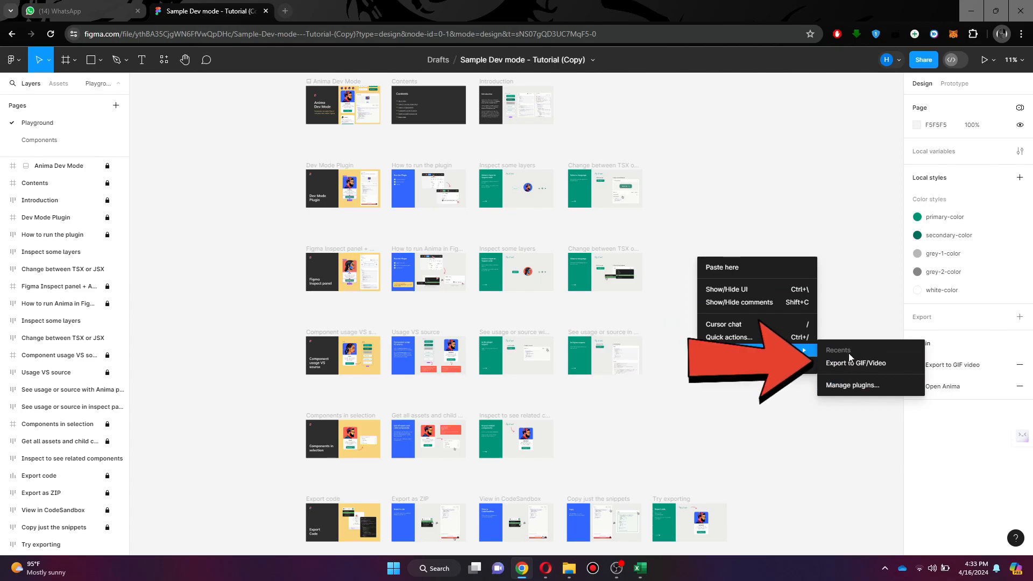
{"action": "mouse_move", "coordinate": [856, 363]}
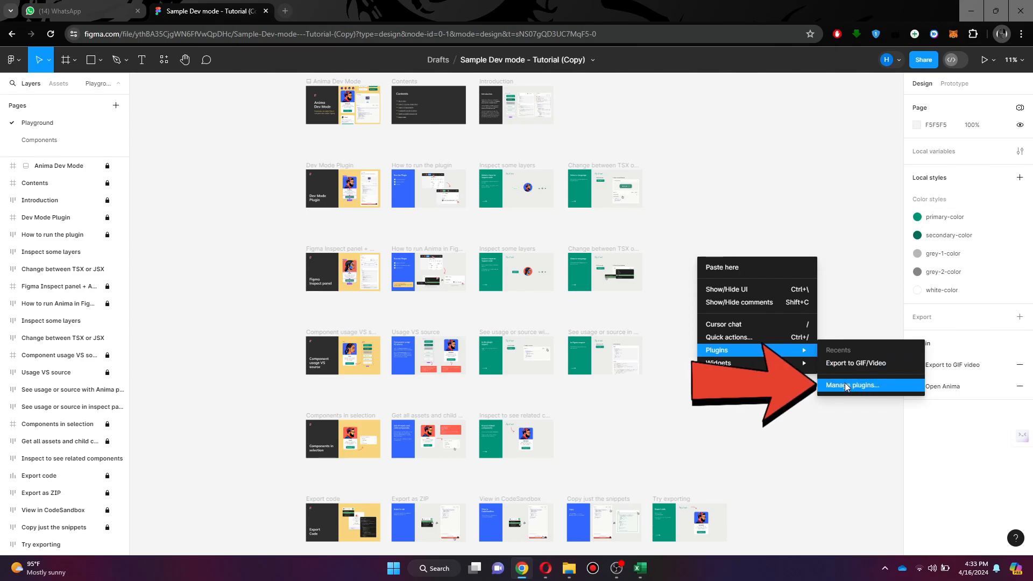
{"action": "left_click", "coordinate": [854, 385]}
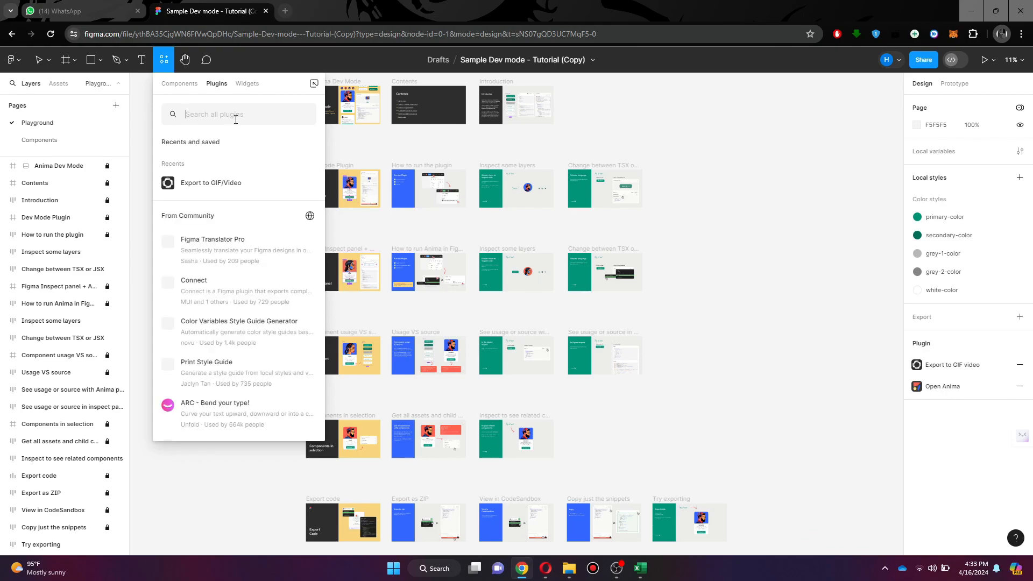
{"action": "type", "text": "export video"}
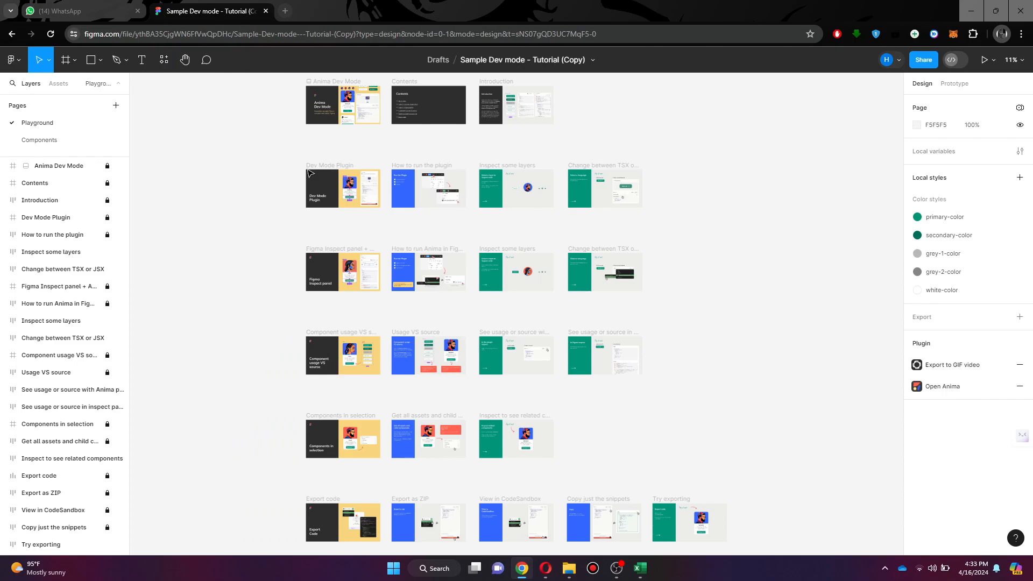
Run the Export to GIF/Video plugin and sign in with Get Started
{"action": "left_click", "coordinate": [951, 364]}
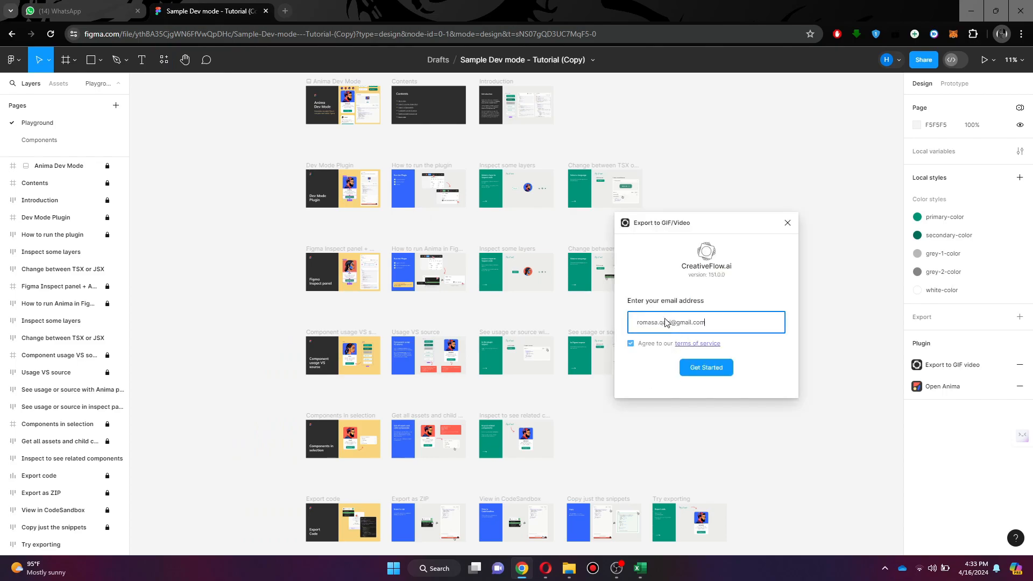
{"action": "left_click", "coordinate": [706, 367]}
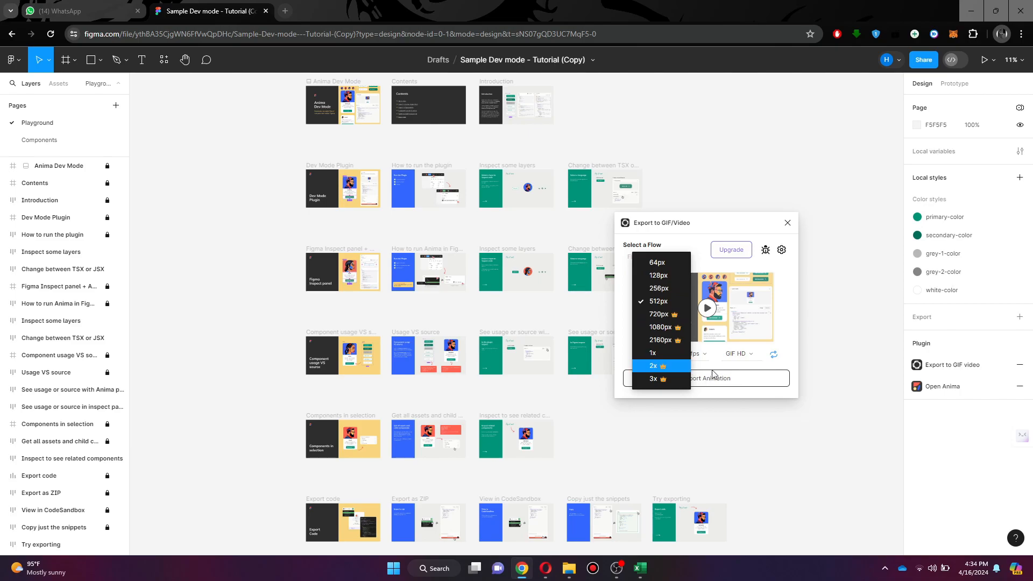
Set the animation export to 512px size with GIF HD format
{"action": "left_click", "coordinate": [657, 301]}
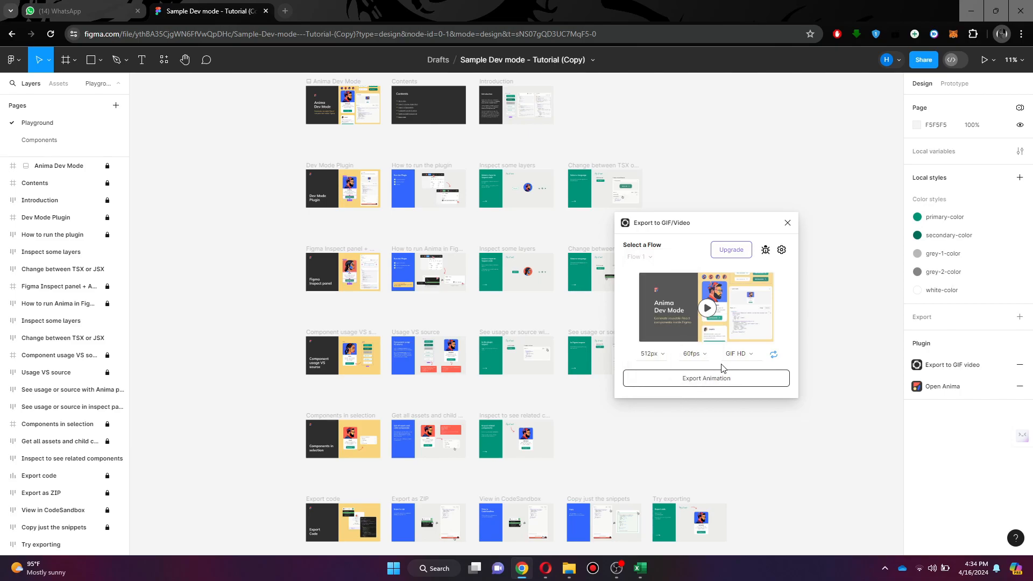
{"action": "left_click", "coordinate": [739, 354]}
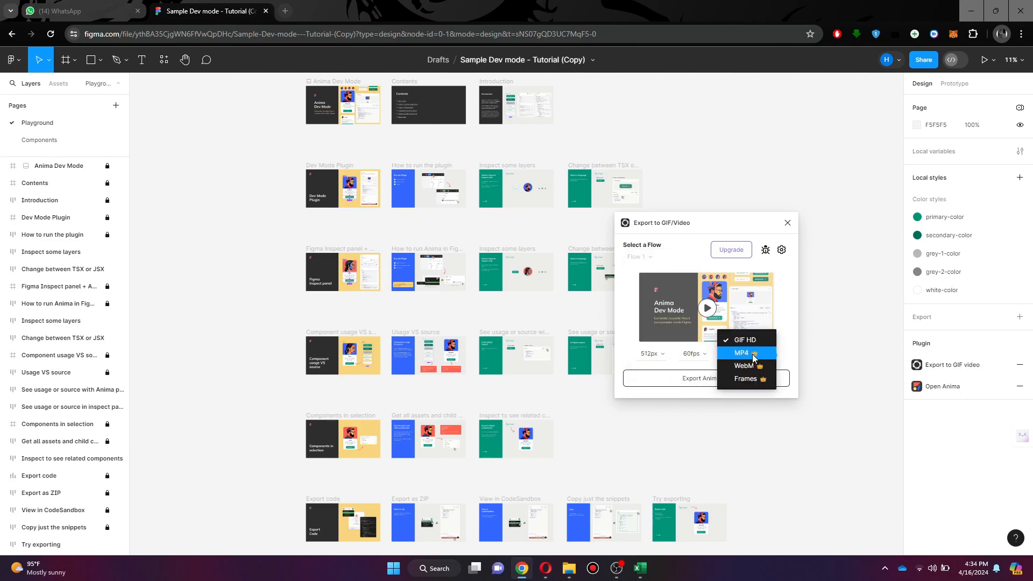
{"action": "left_click", "coordinate": [746, 338]}
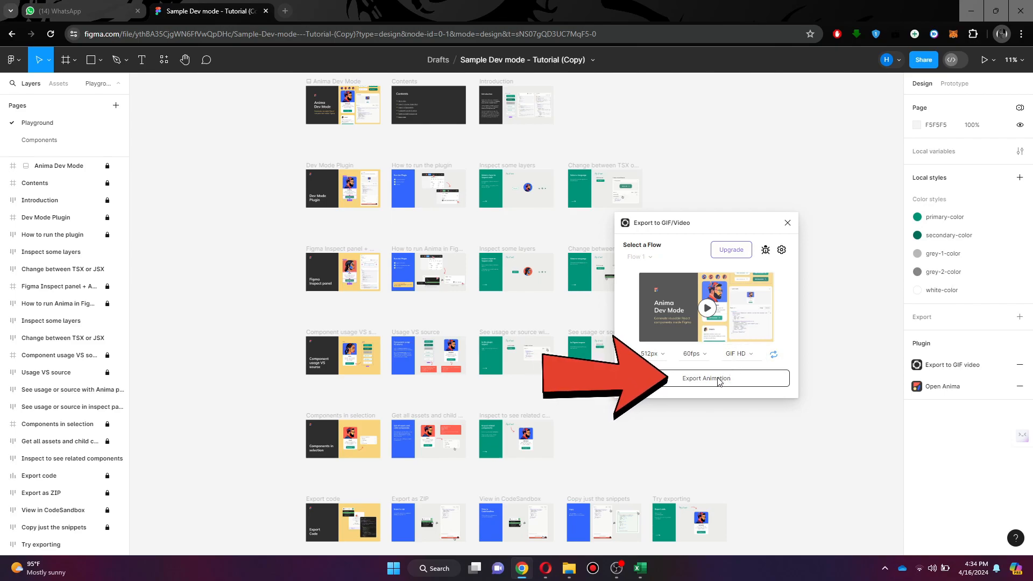
Export the animation and save the GIF into Downloads
{"action": "left_click", "coordinate": [706, 378]}
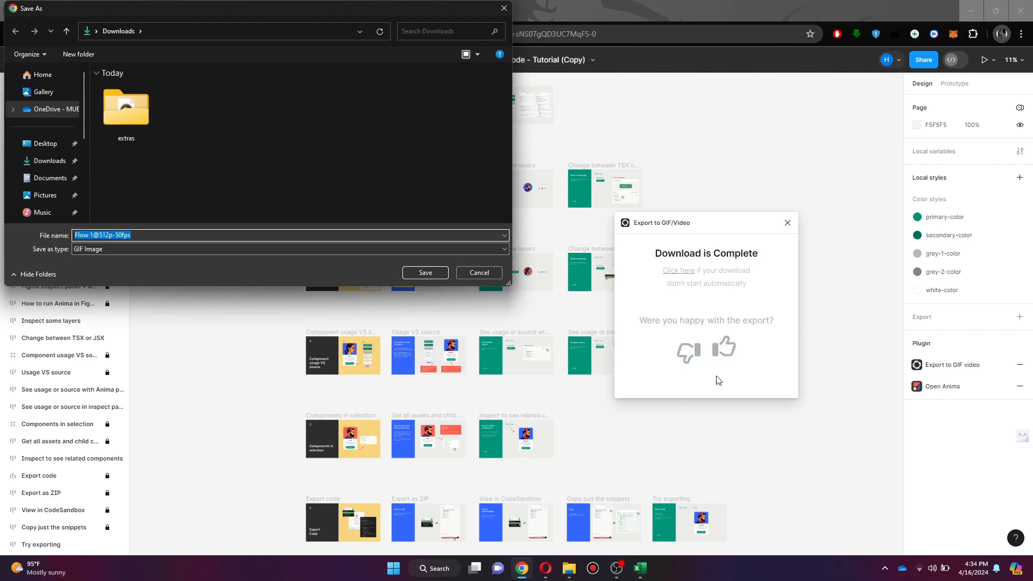
{"action": "left_click", "coordinate": [425, 272]}
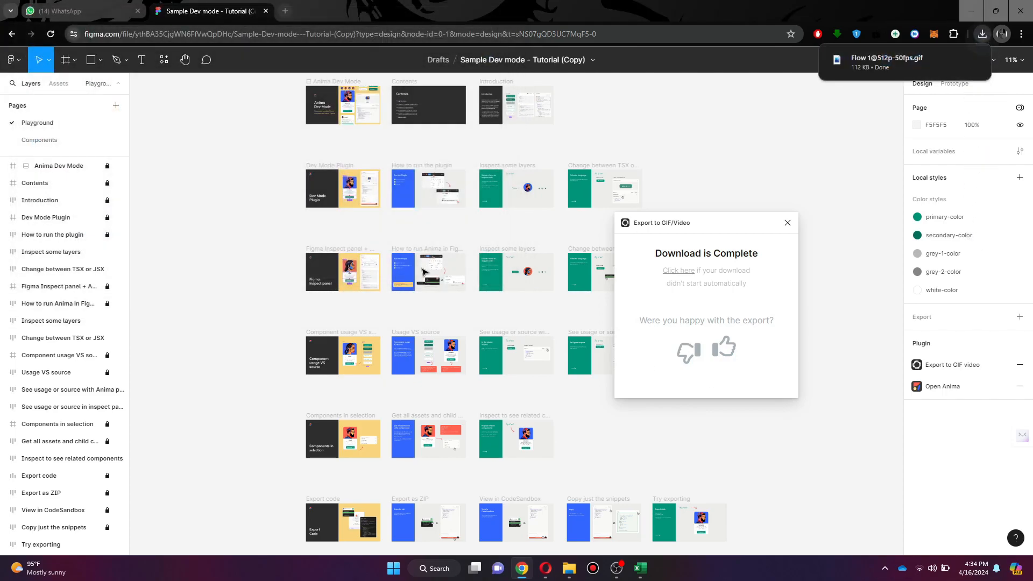